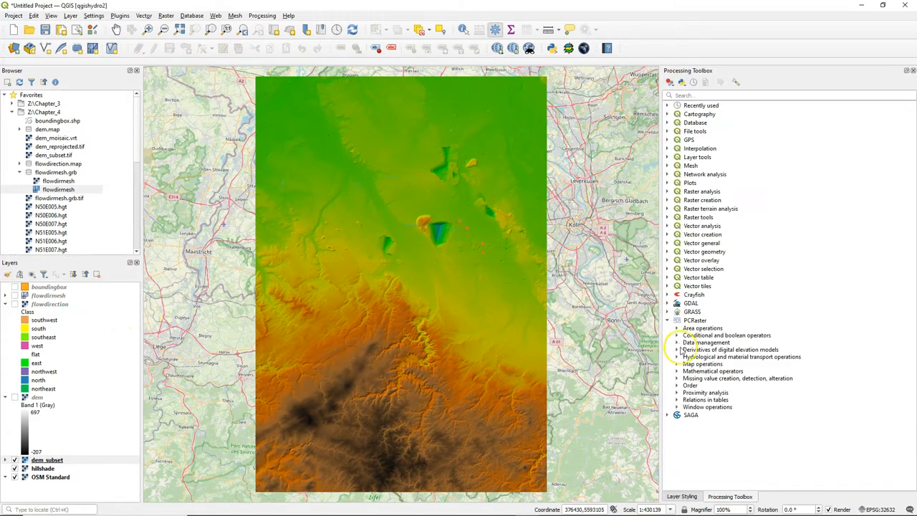
Select streamorder under PCRaster's Hydrological and material transport operations in the Processing Toolbox.
{"action": "left_click", "coordinate": [676, 357]}
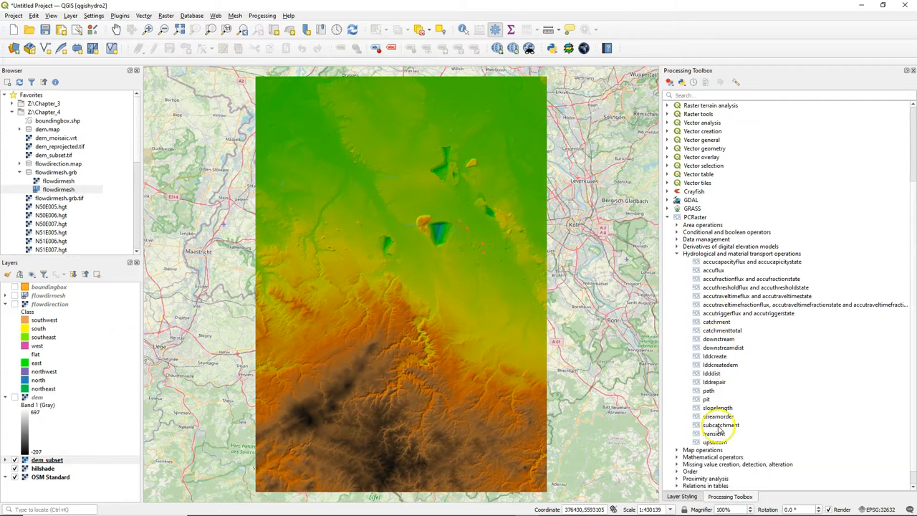
{"action": "left_click", "coordinate": [717, 415]}
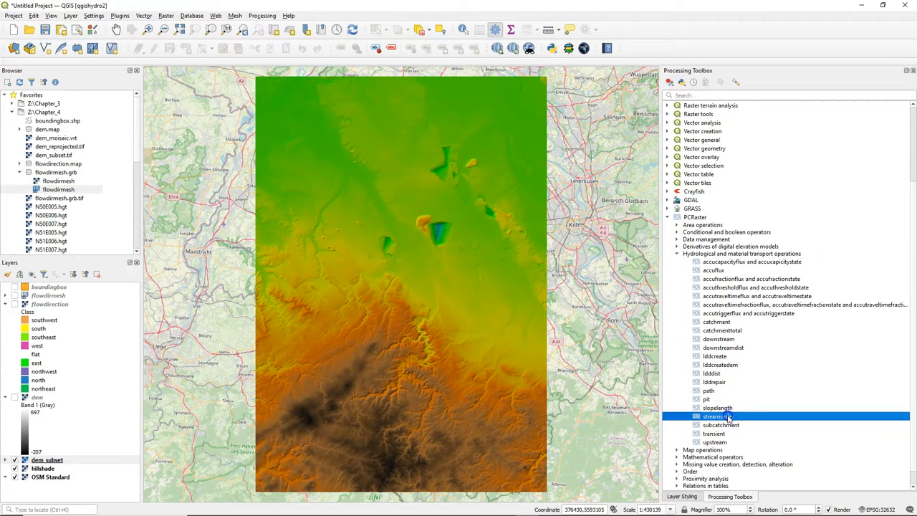
Run streamorder with flowdirection as input, saving the output file as 'strahler'.
{"action": "double_click", "coordinate": [717, 416]}
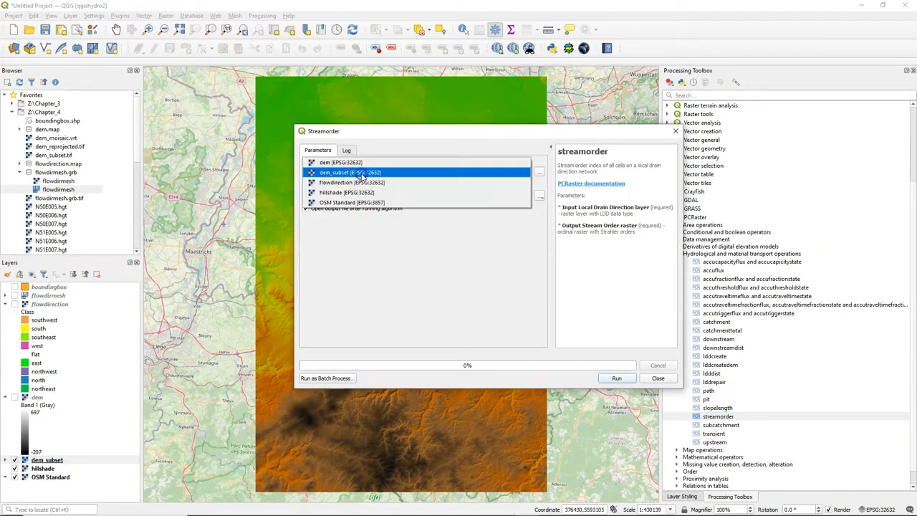
{"action": "left_click", "coordinate": [351, 182]}
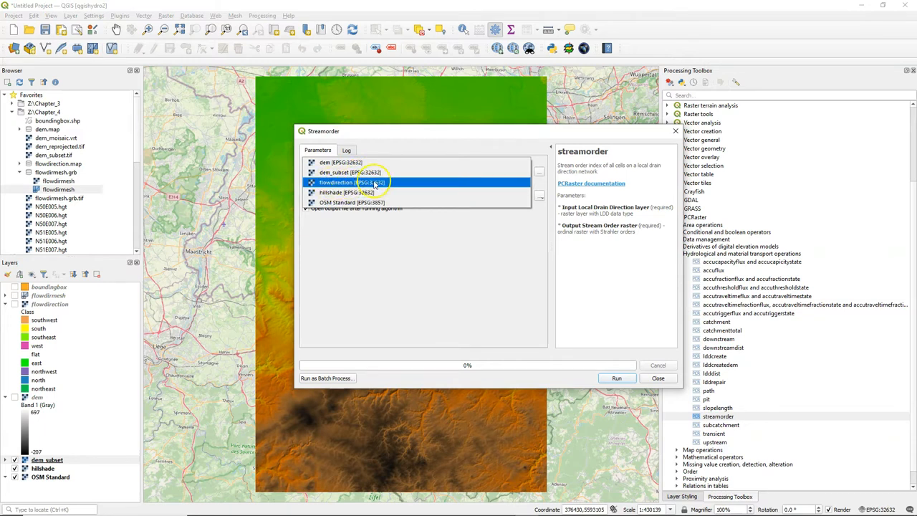
{"action": "left_click", "coordinate": [539, 195]}
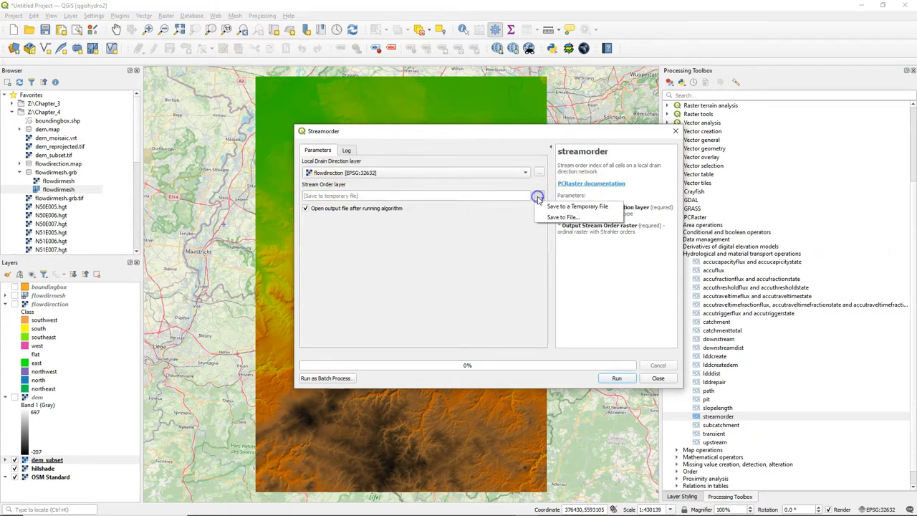
{"action": "left_click", "coordinate": [562, 218]}
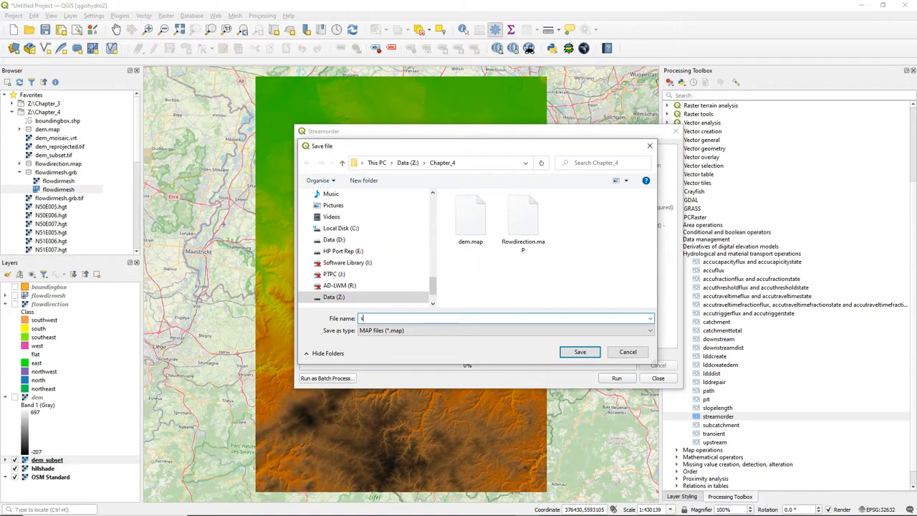
{"action": "type", "text": "trahler"}
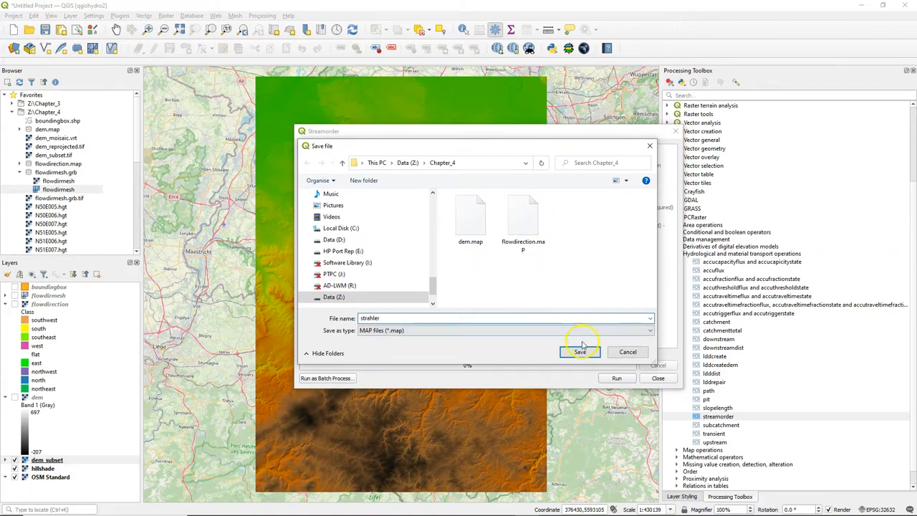
{"action": "left_click", "coordinate": [579, 353]}
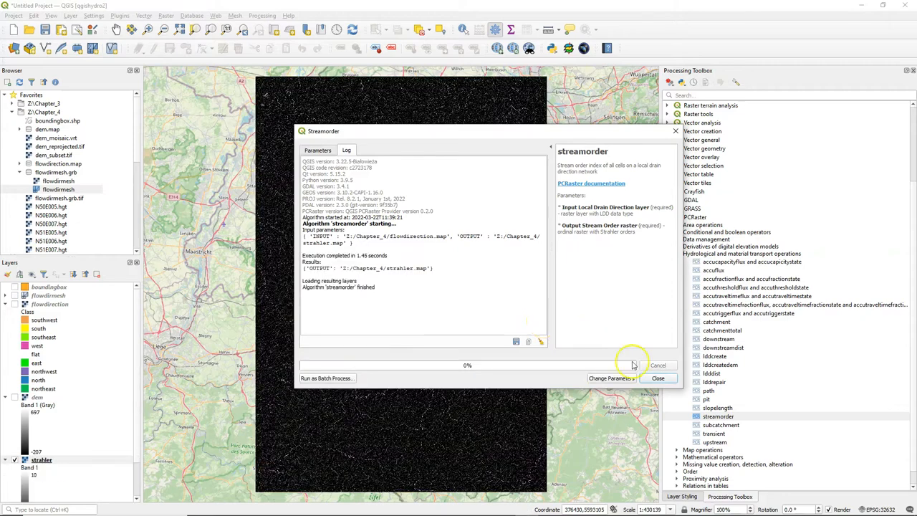
{"action": "left_click", "coordinate": [657, 378]}
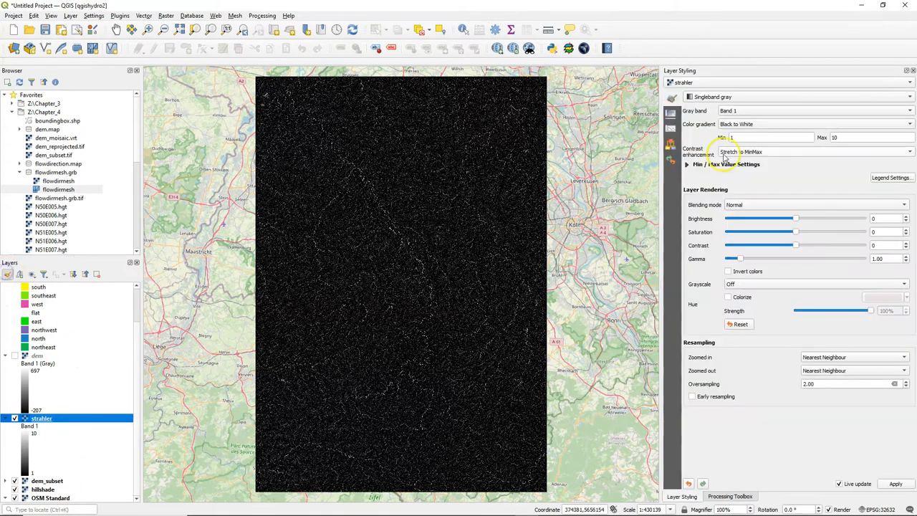
Render strahler as Paletted/Unique values with a Blues ramp and classify one class per order.
{"action": "left_click", "coordinate": [797, 96]}
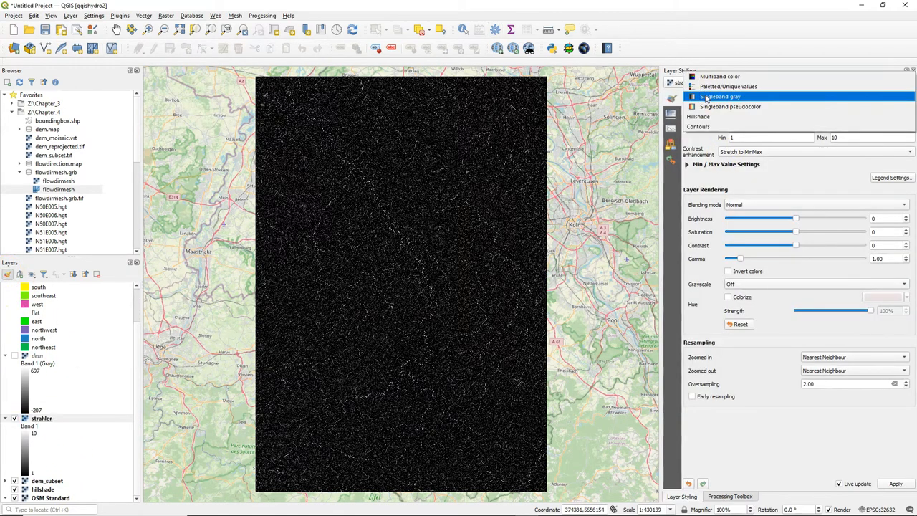
{"action": "left_click", "coordinate": [728, 86]}
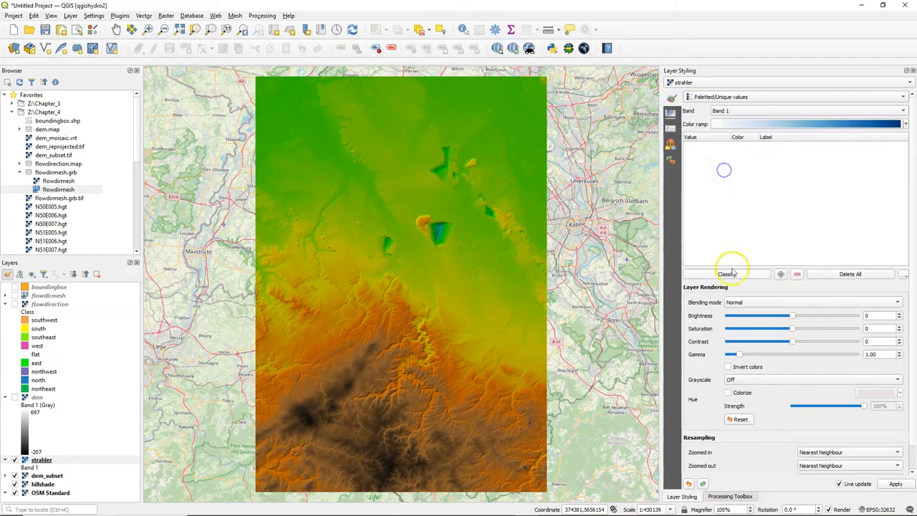
{"action": "left_click", "coordinate": [725, 274]}
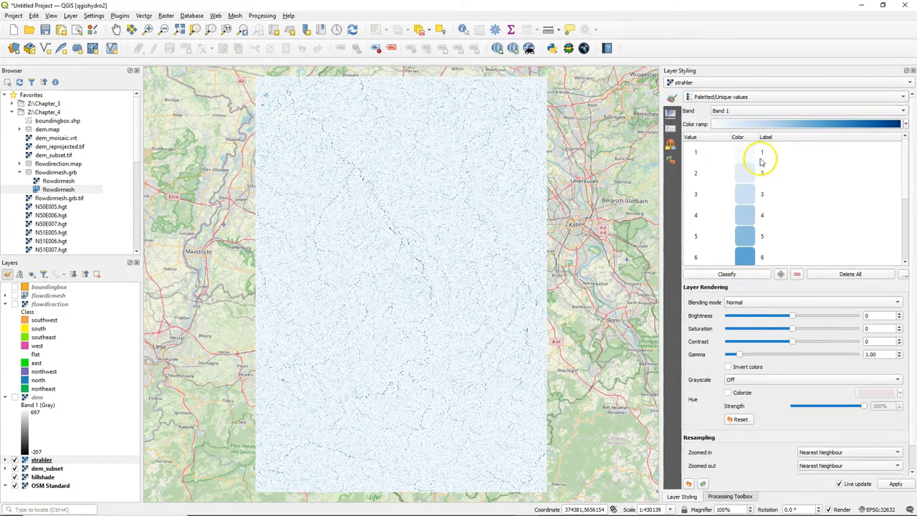